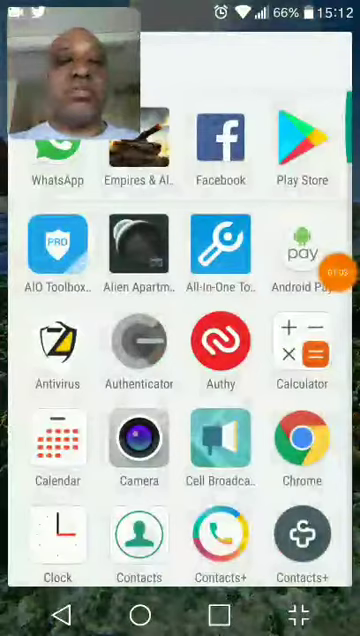
pyautogui.scroll(-3)
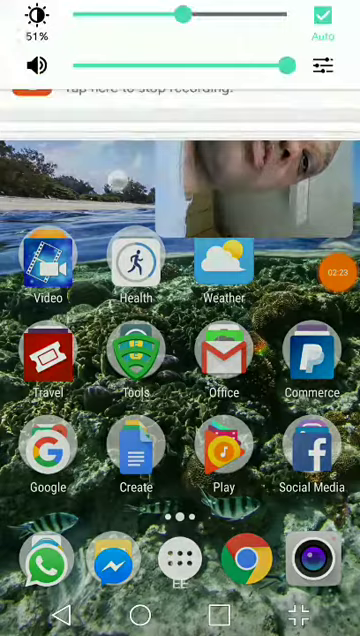
pyautogui.scroll(-3)
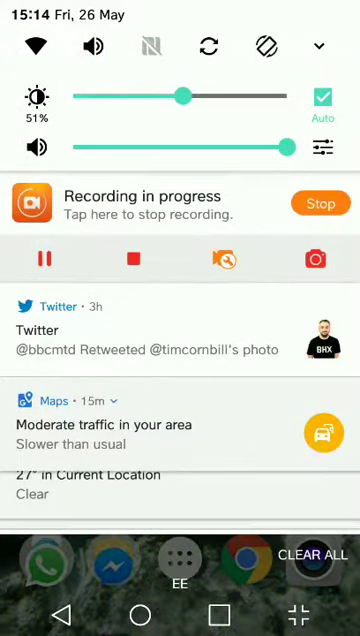